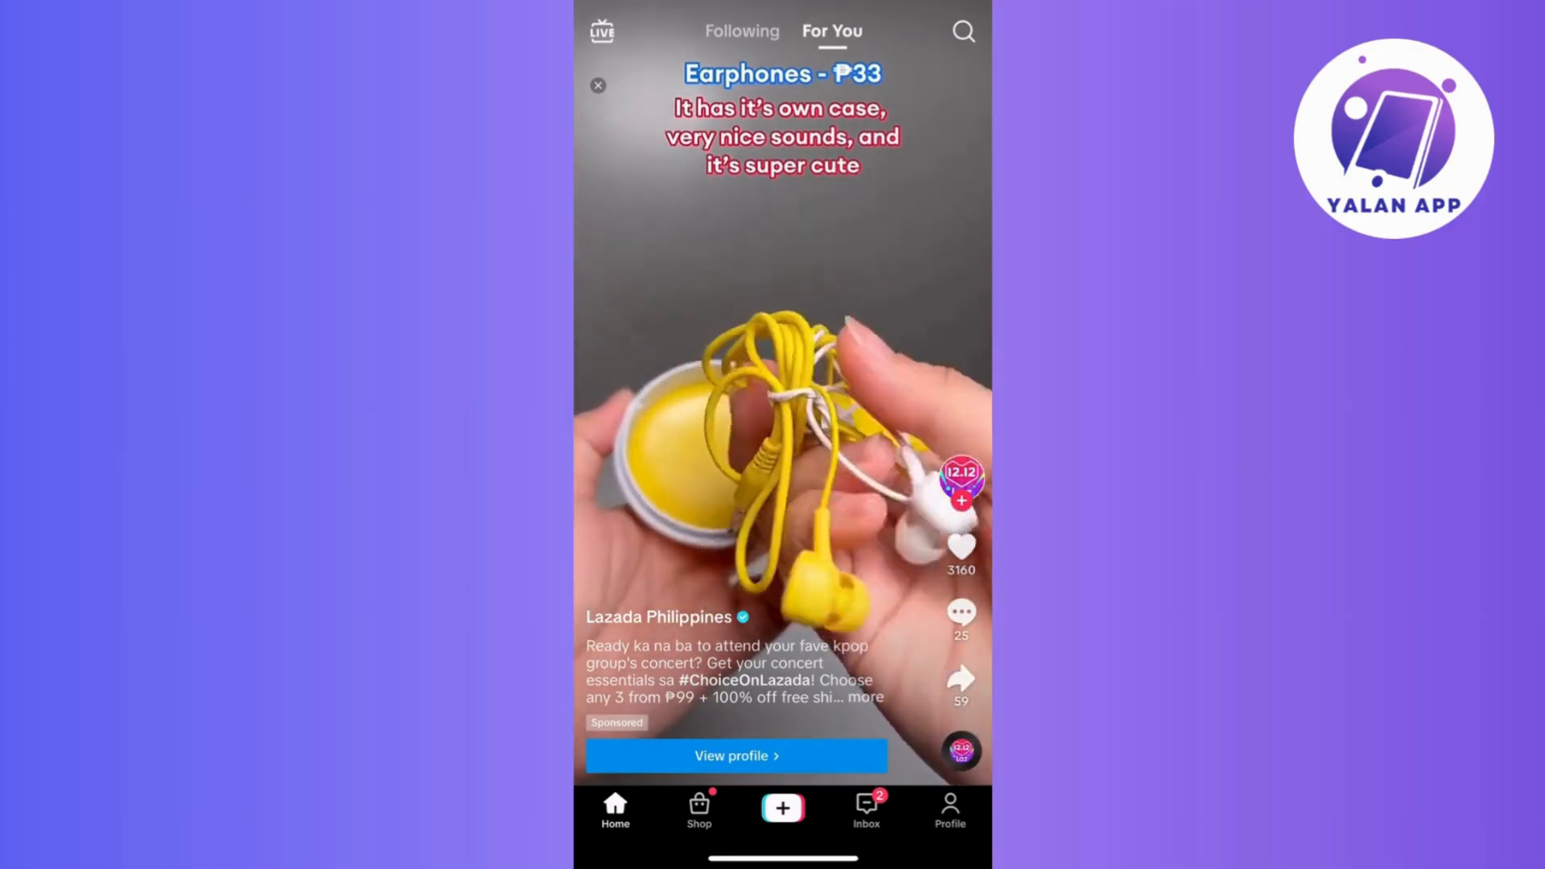
- Swipe to the next video, then switch from the For You feed to the own profile page
scroll(up, 3)
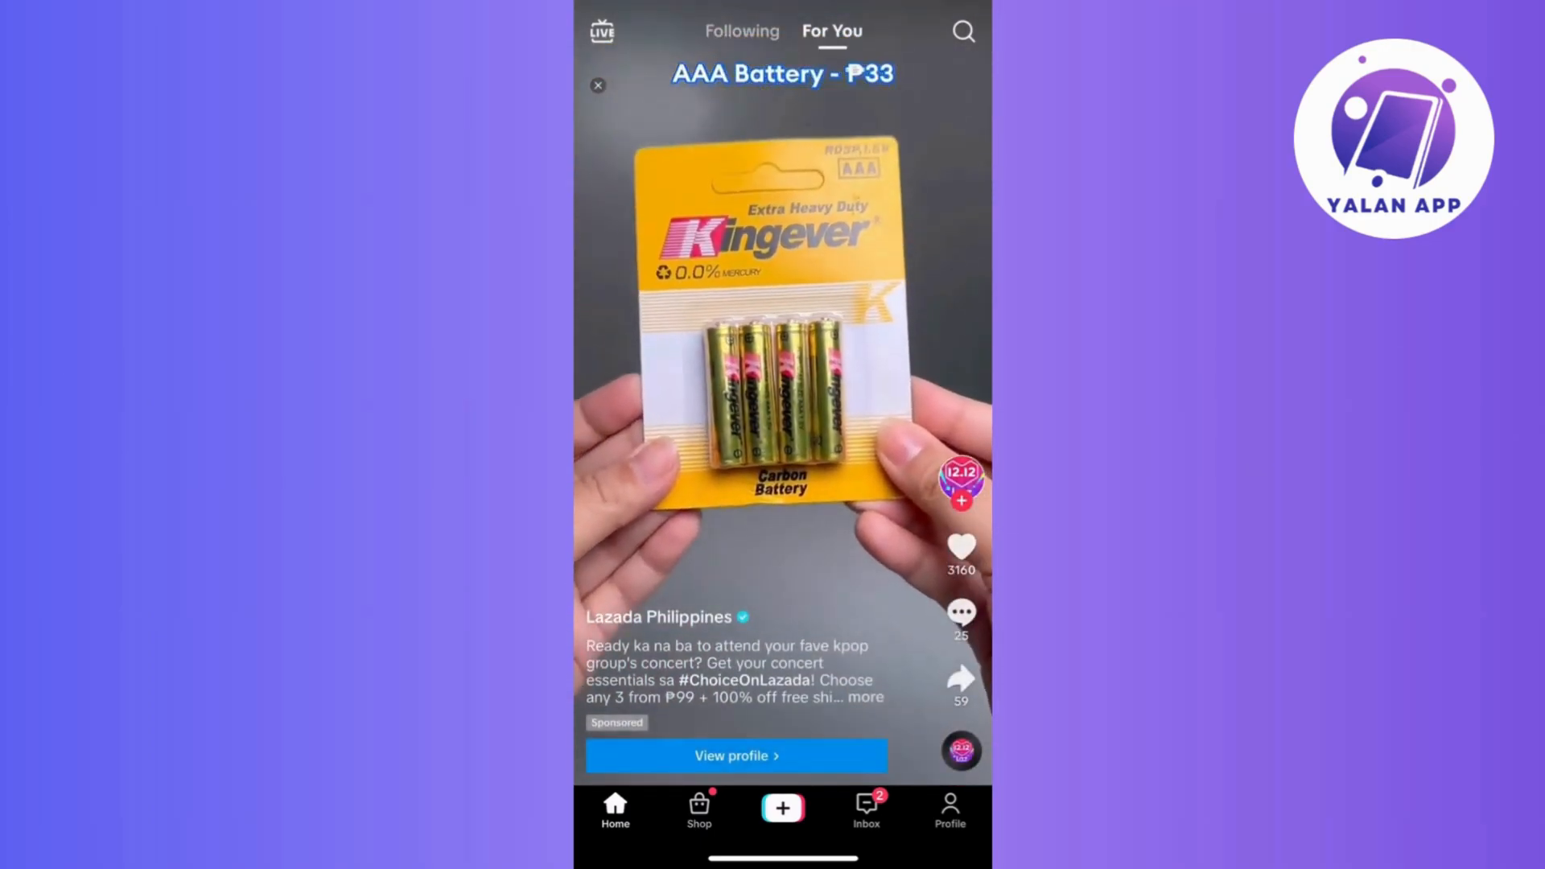
click(949, 808)
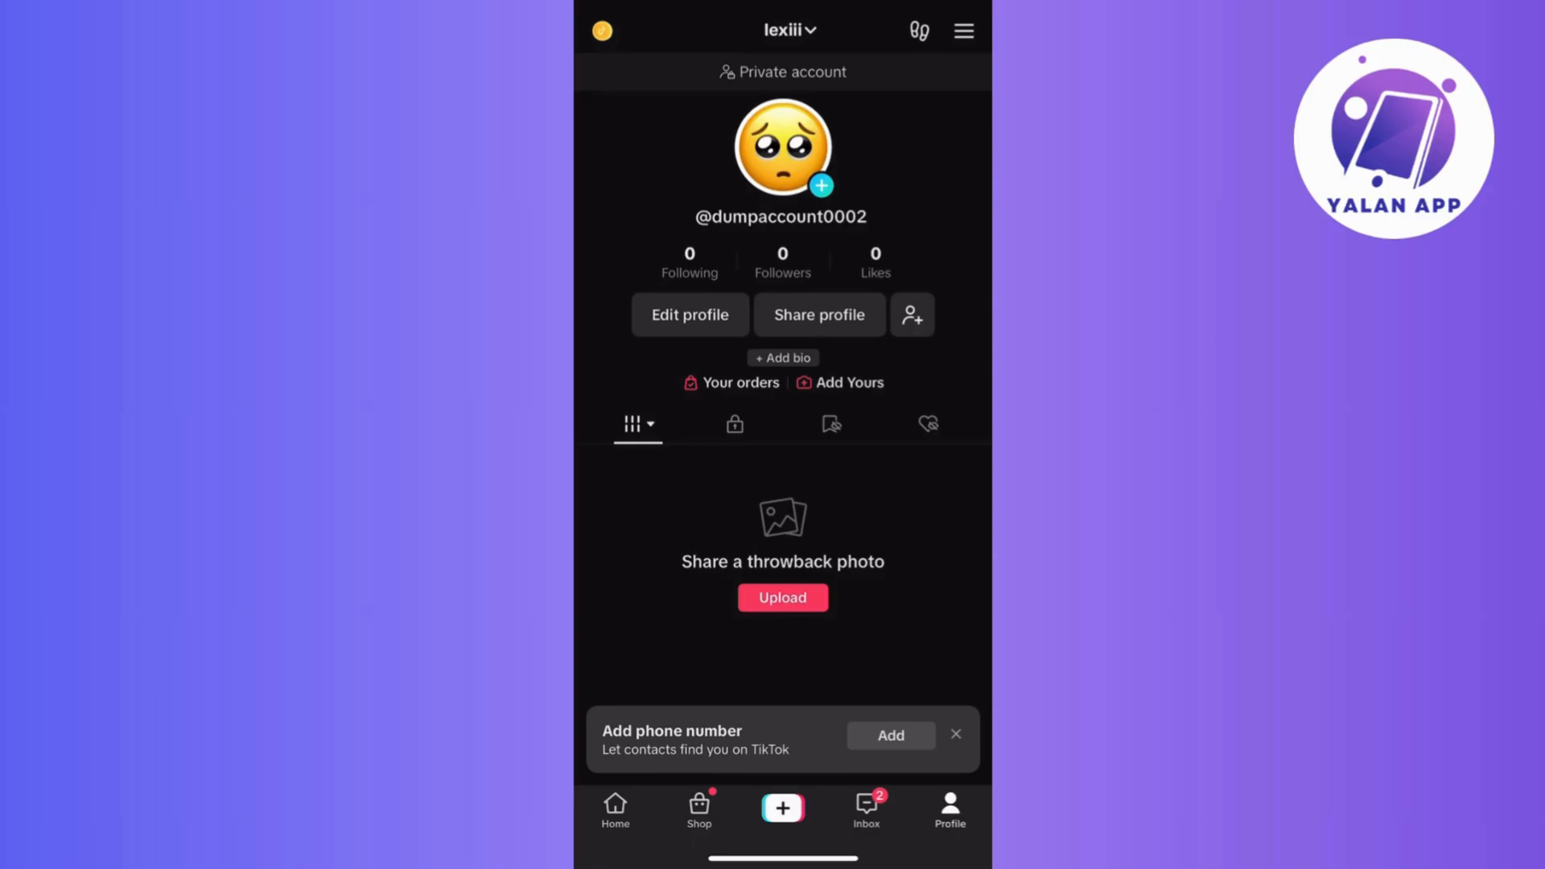
- Reveal the profile's three-line options menu with Creator tools and settings
click(964, 29)
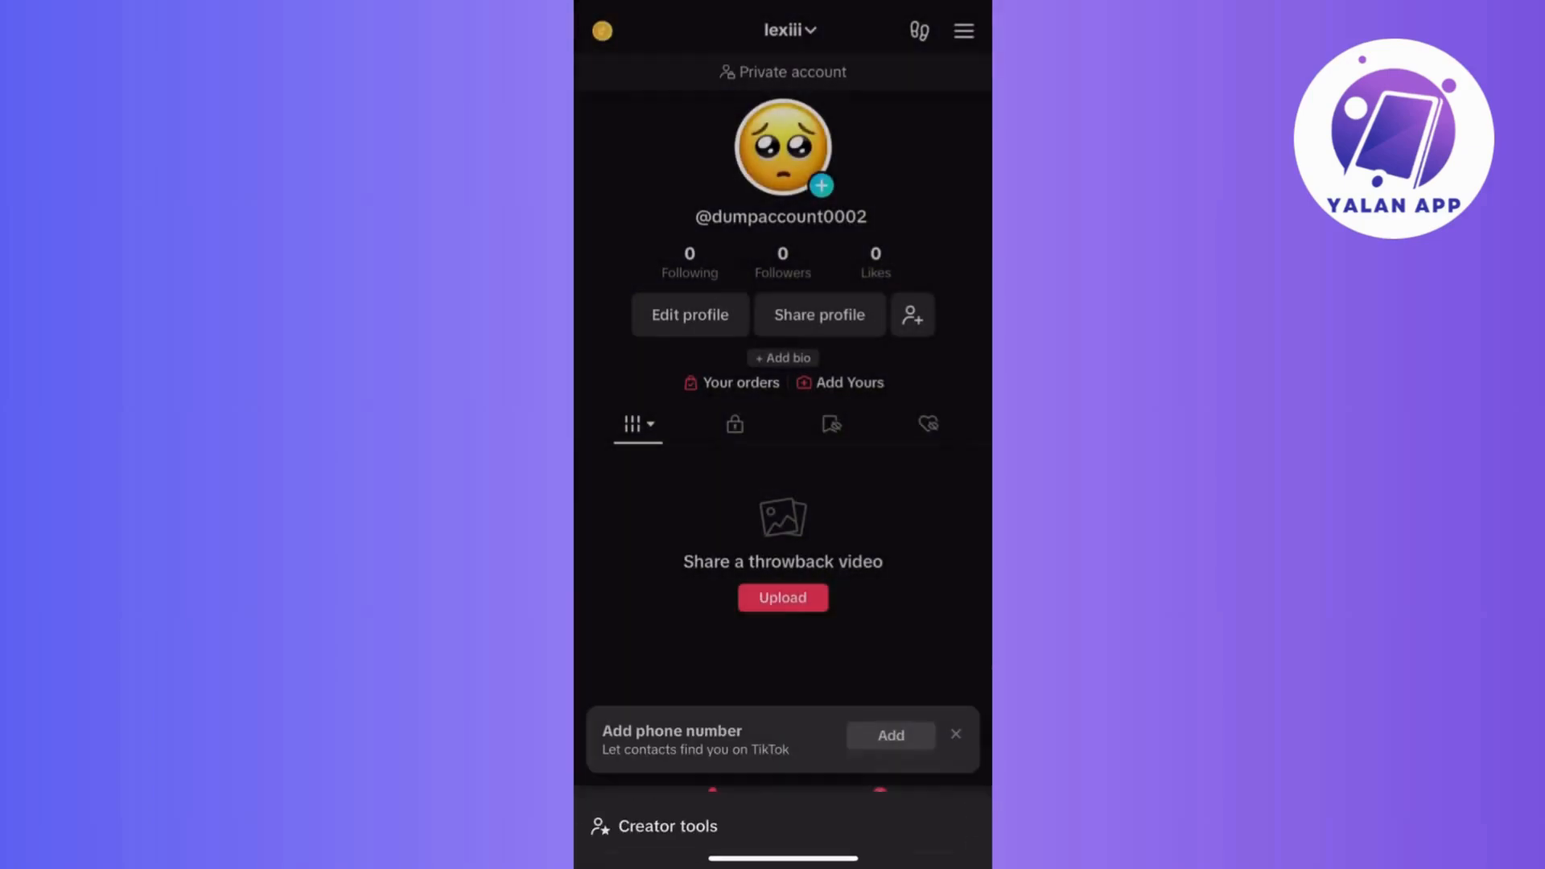
- Go through Settings and privacy and Security to Manage devices, listing the iPhone 11 Pro Max
click(963, 29)
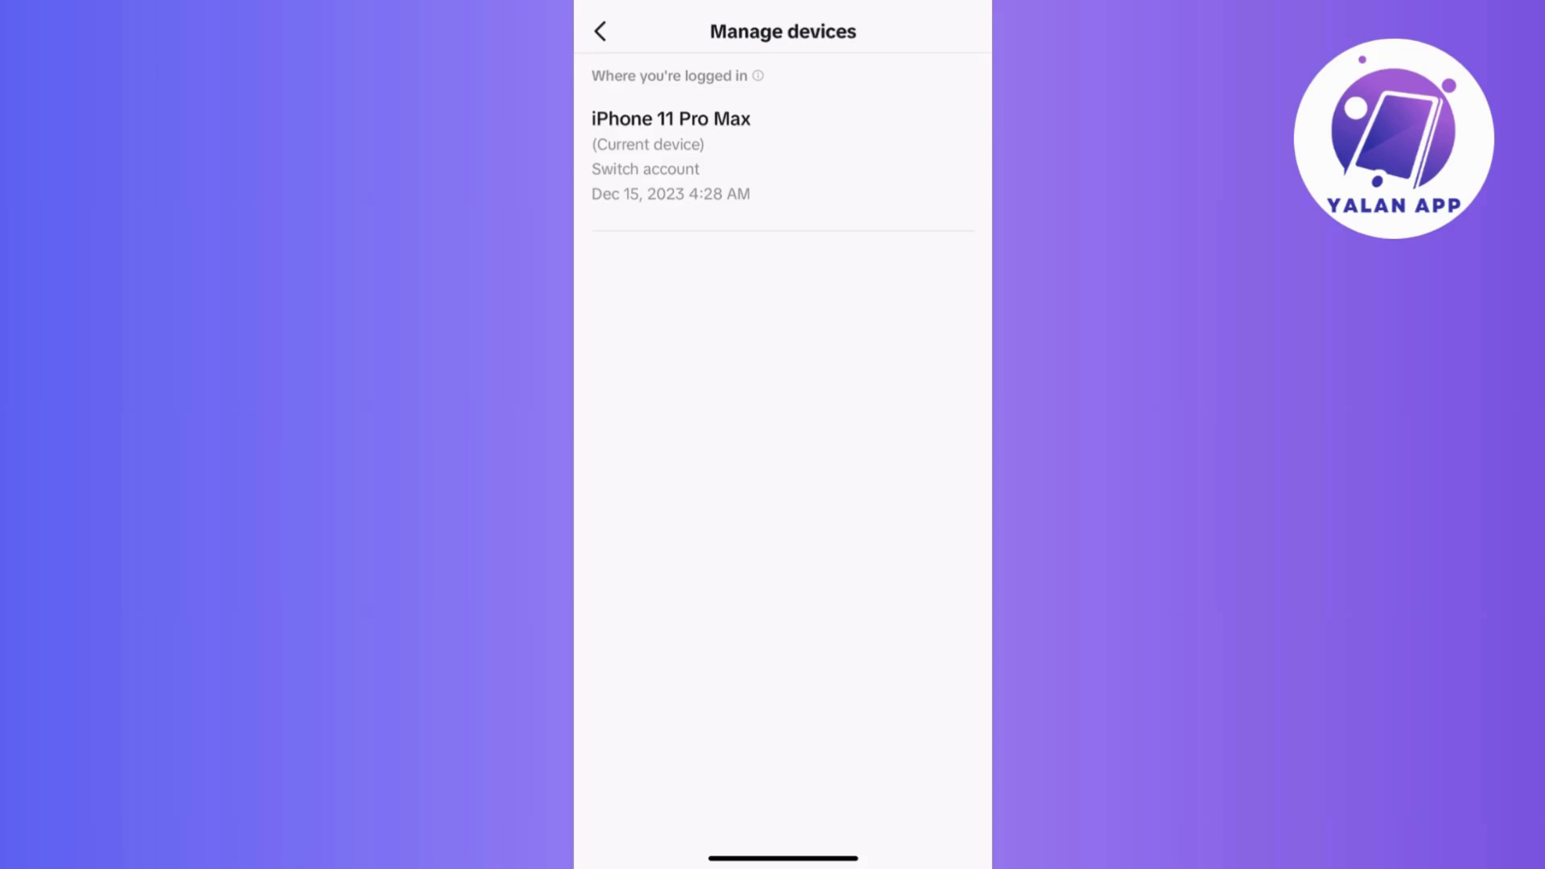
- Back out of Manage devices through Security to the main Settings and privacy page
click(600, 31)
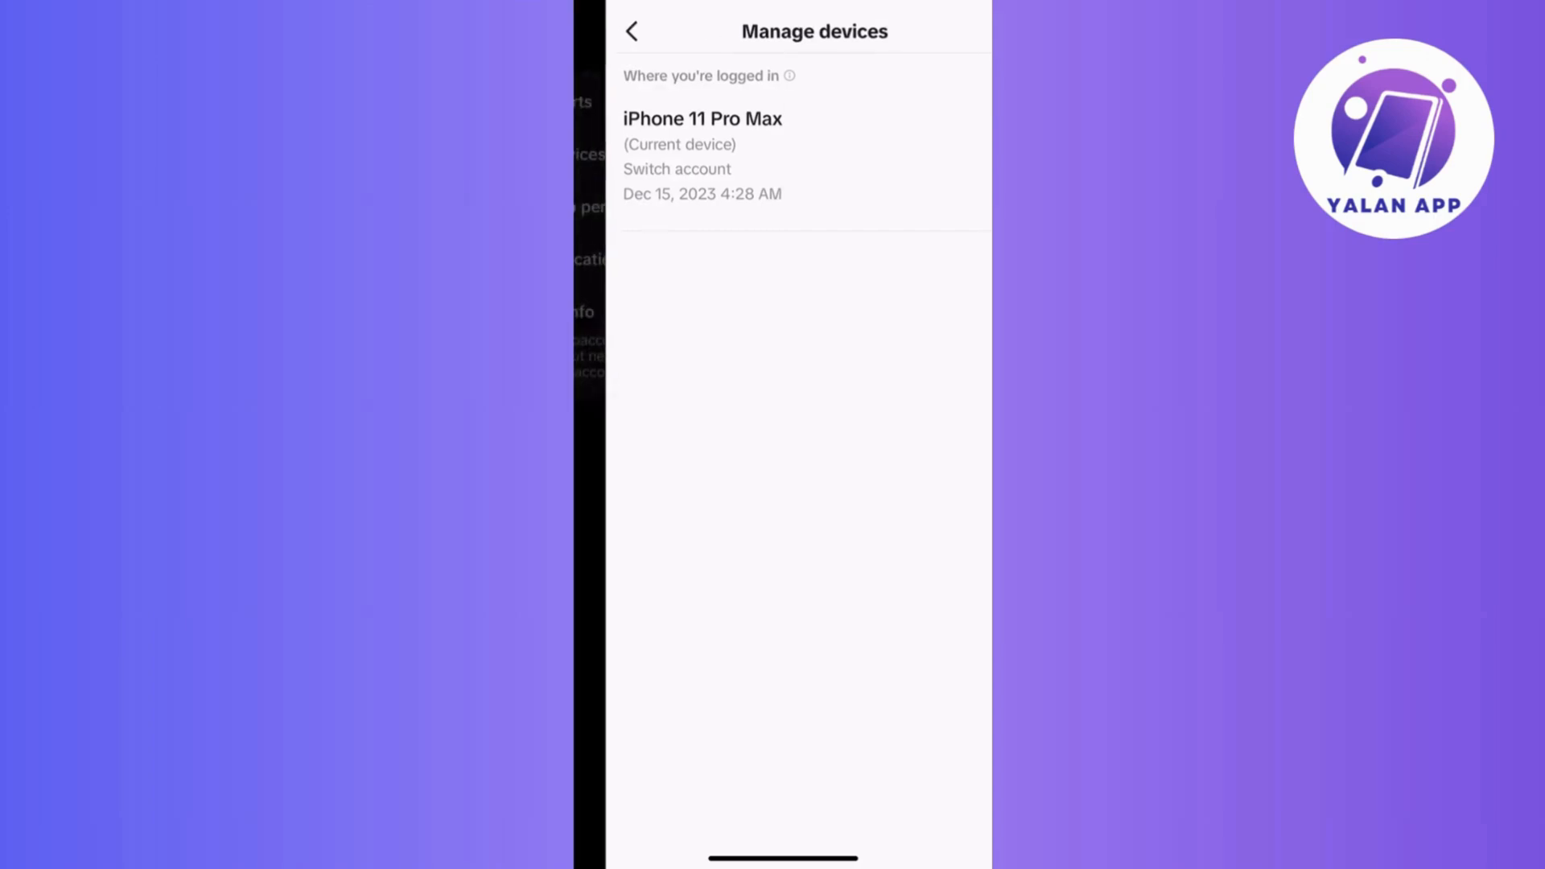
click(633, 31)
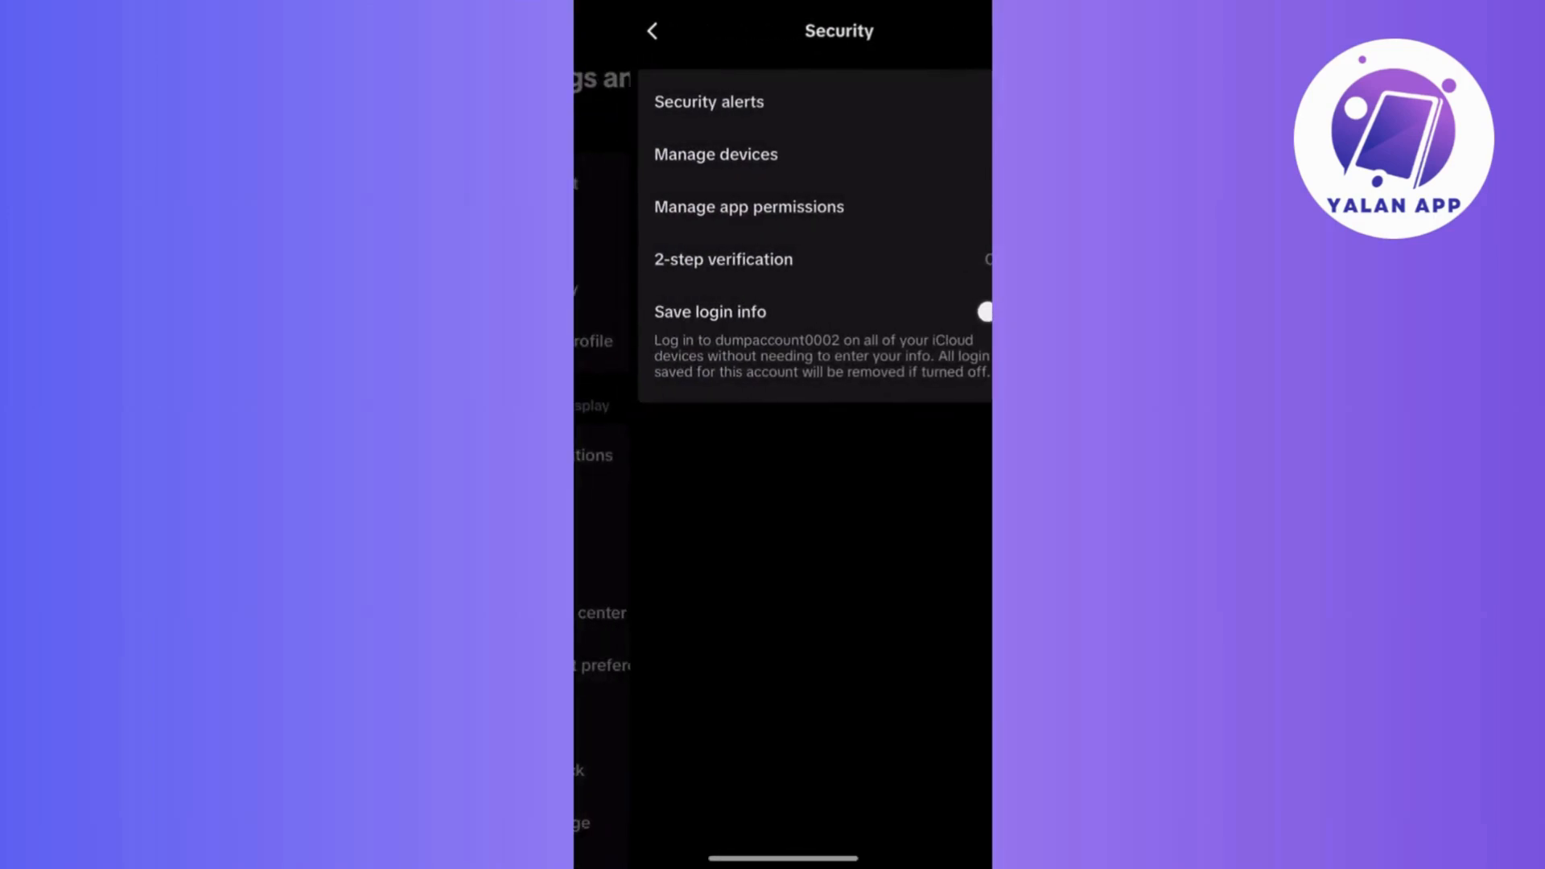
click(652, 30)
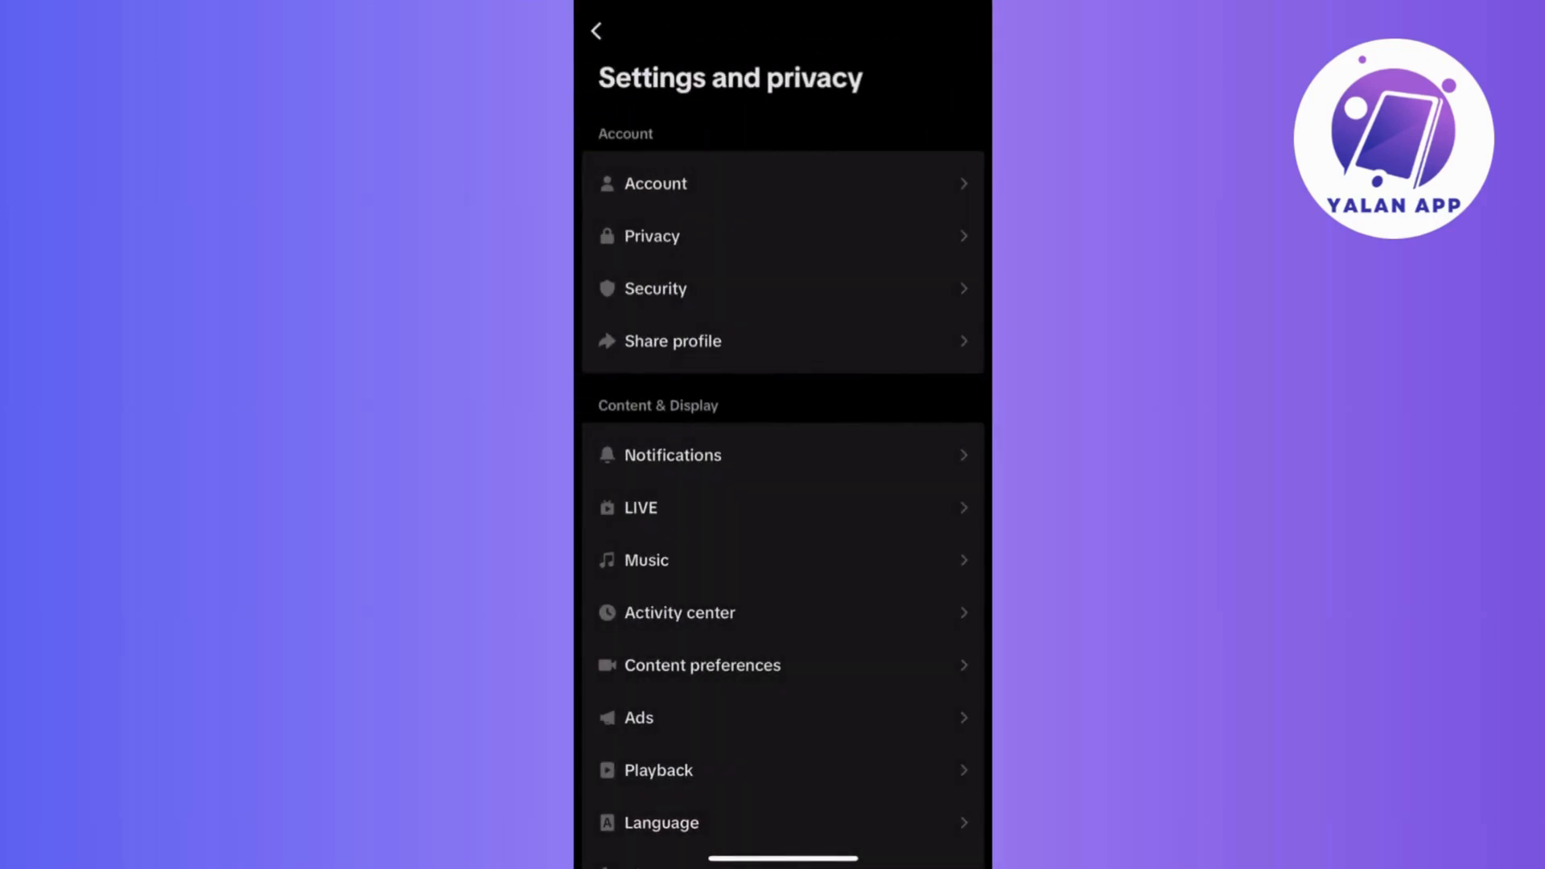